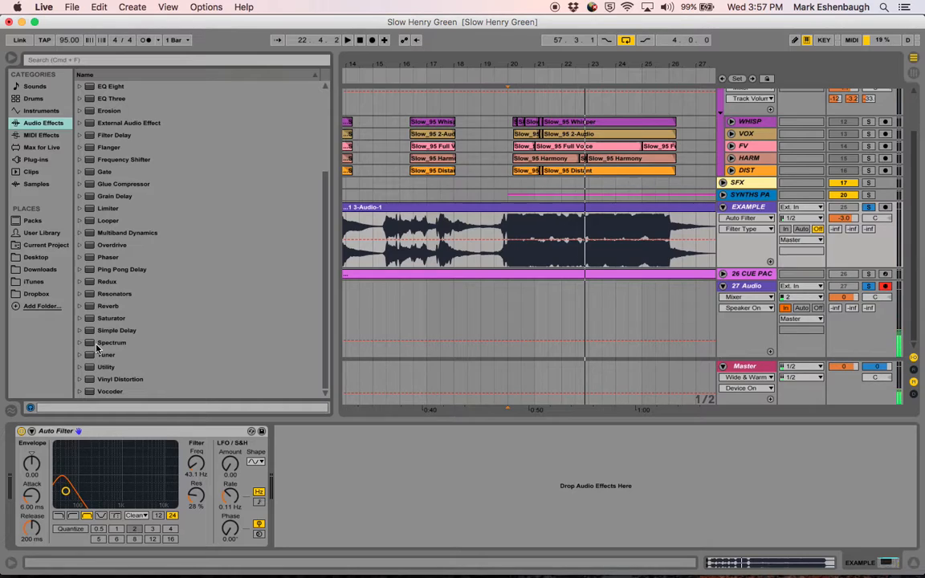
Add the Spectrum analyzer from Audio Effects to the chain after Auto Filter
left_click(111, 344)
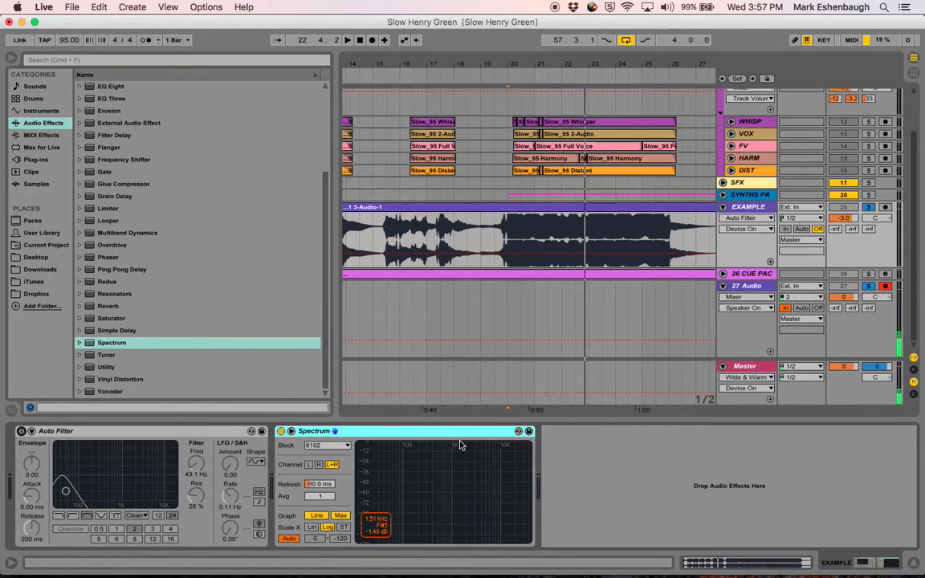
left_click(346, 39)
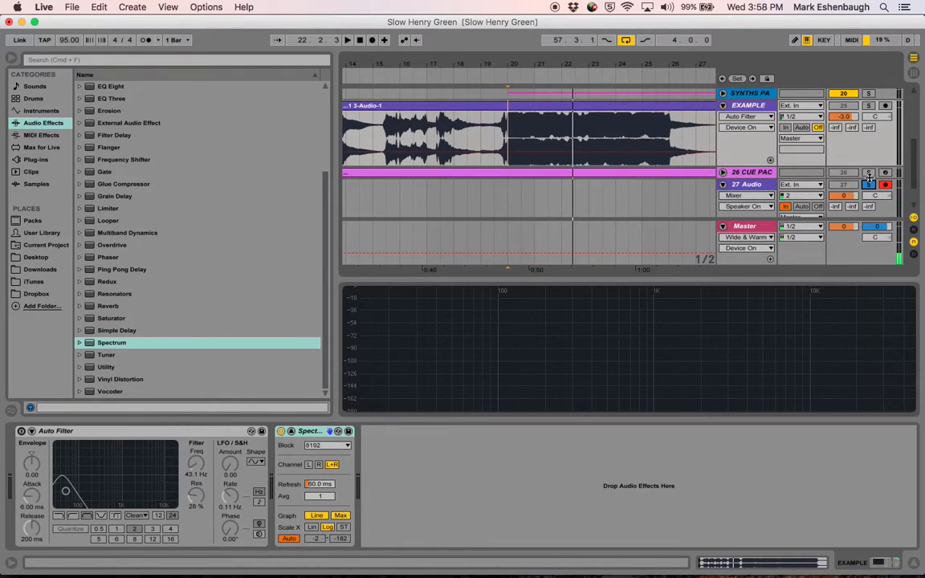
Expand the Spectrum device into its large display panel above the devices
left_click(347, 39)
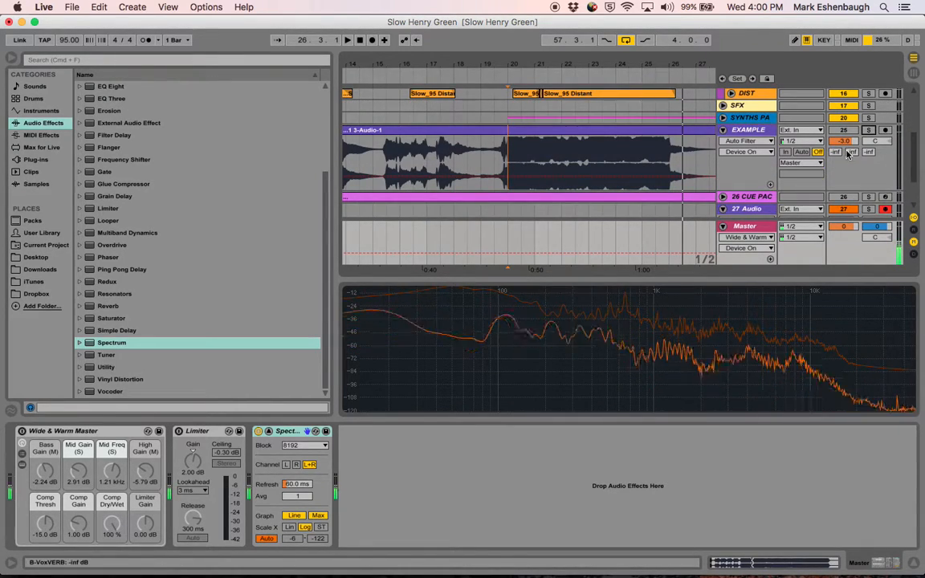
Play the song so the master-output analyzer draws the mix's orange frequency curve
left_click(866, 130)
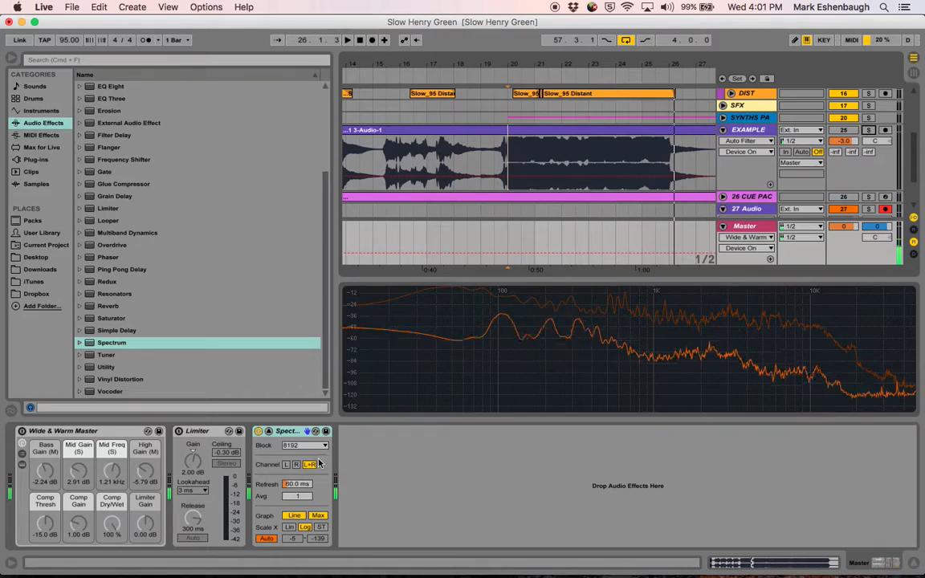
Show the Spectrum device's Block size choices while playback continues
left_click(304, 445)
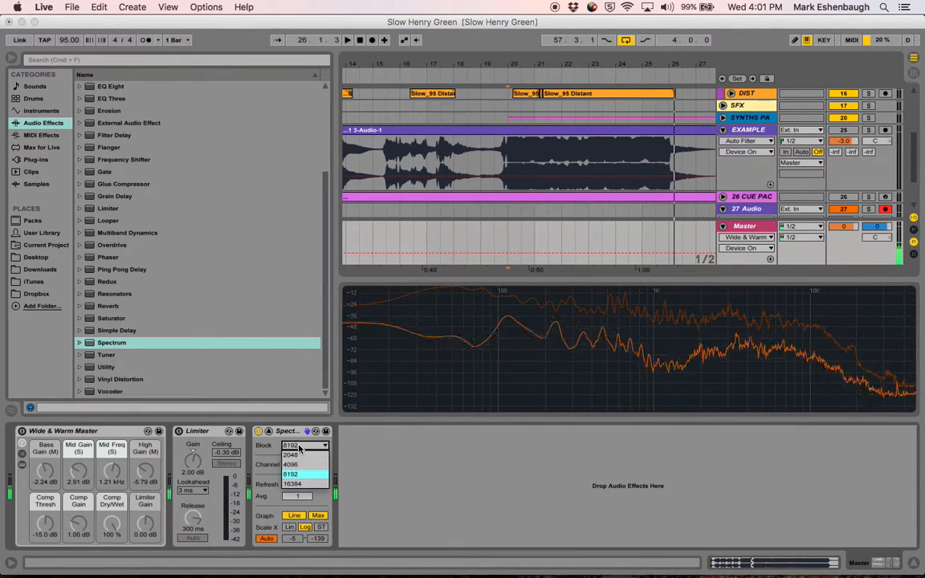